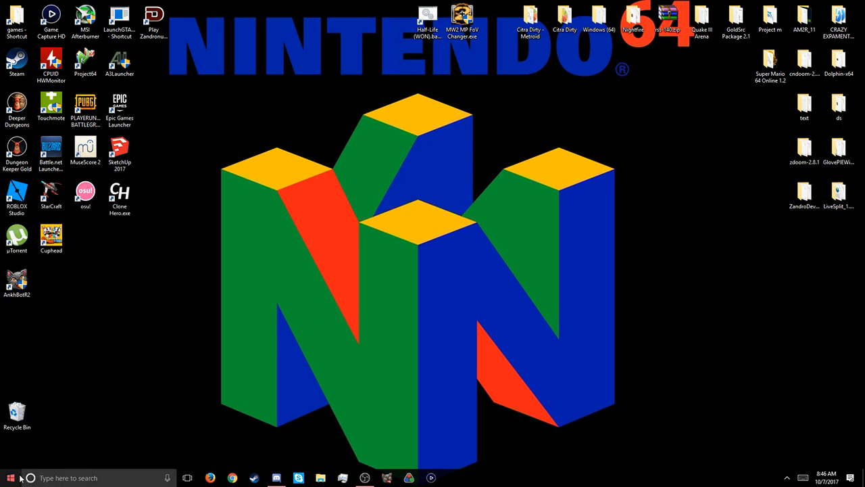
- Launch Device Manager from the Start context menu and scroll to the Guitar Hero device under Other devices
{"action": "right_click", "coordinate": [10, 478]}
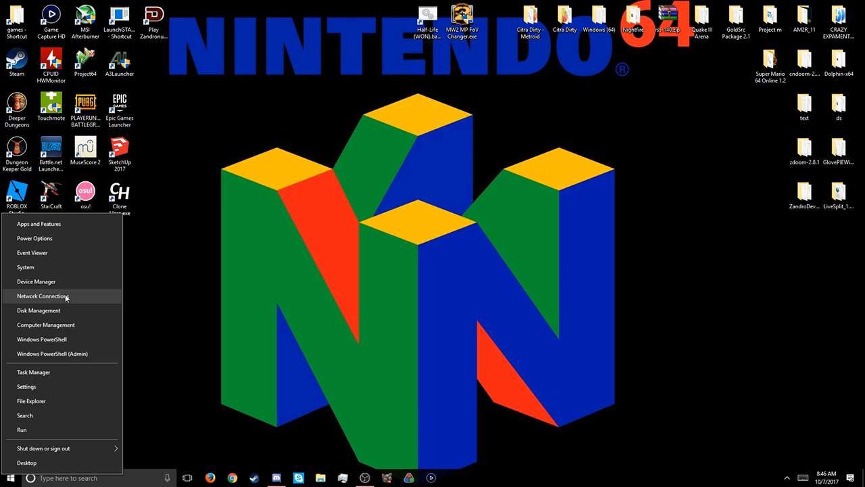
{"action": "left_click", "coordinate": [36, 281]}
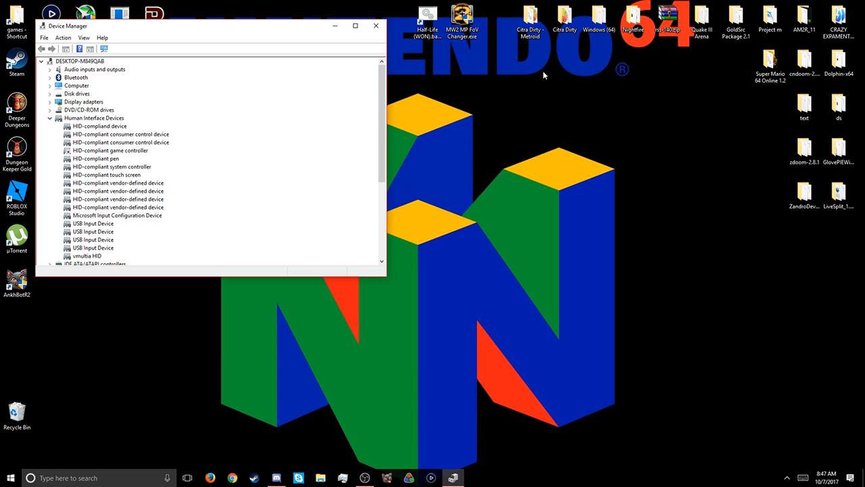
{"action": "mouse_move", "coordinate": [378, 109]}
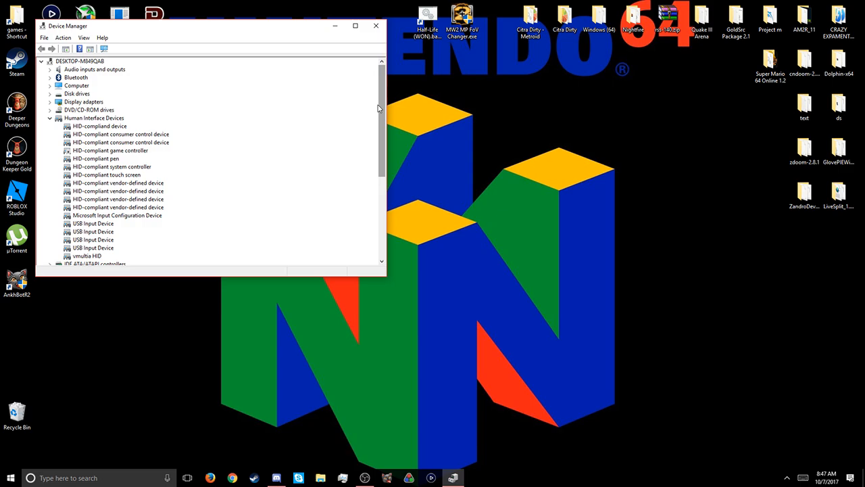
{"action": "scroll", "scroll_direction": "down", "scroll_amount": 3}
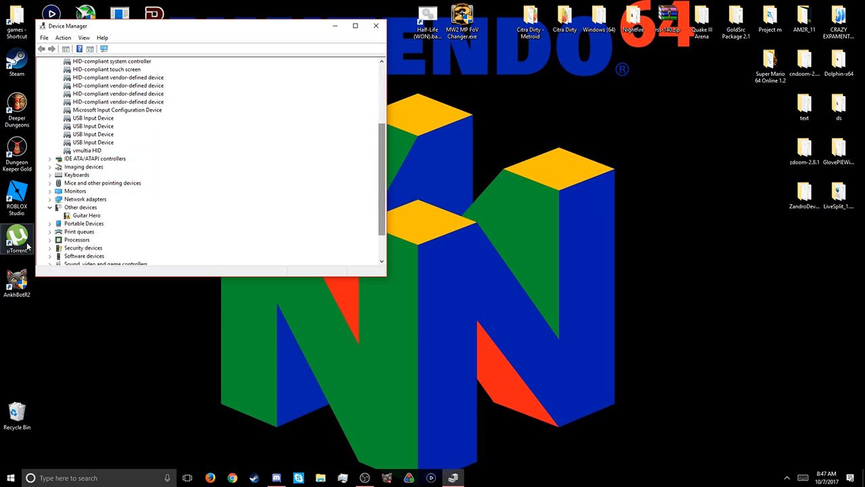
- Manually install the Xbox 360 Peripherals > Xbox 360 Controller for Windows driver on Guitar Hero
{"action": "right_click", "coordinate": [86, 215]}
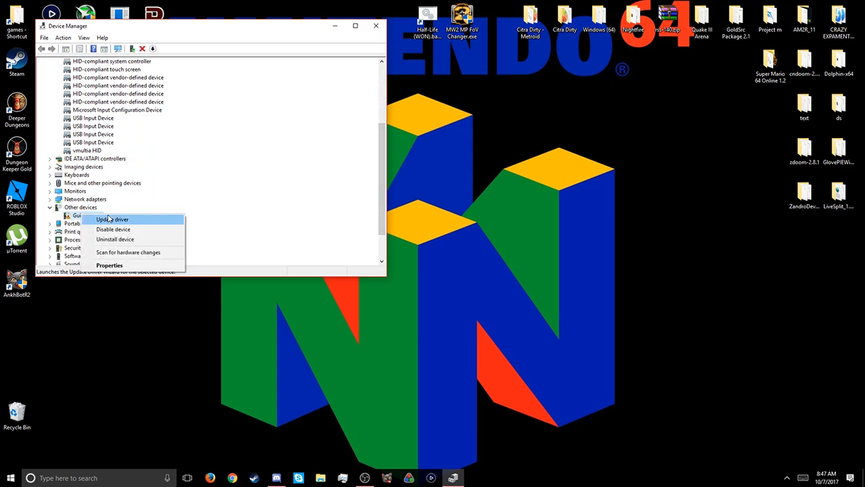
{"action": "left_click", "coordinate": [113, 219]}
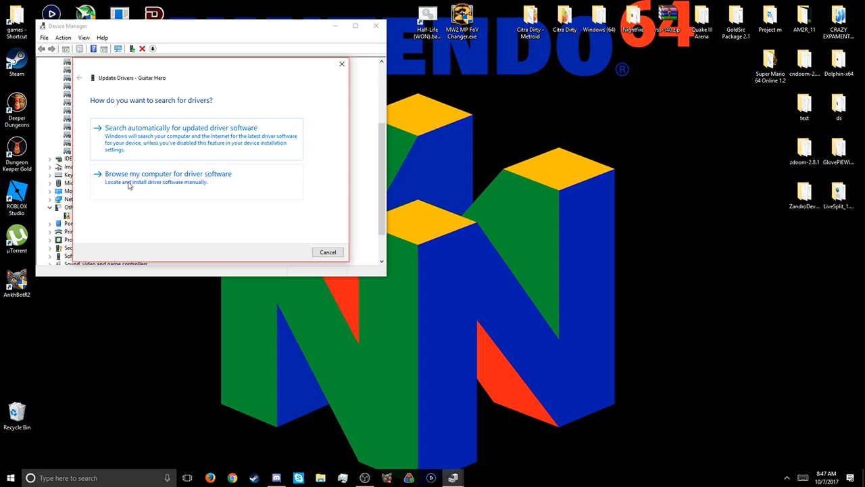
{"action": "left_click", "coordinate": [167, 174]}
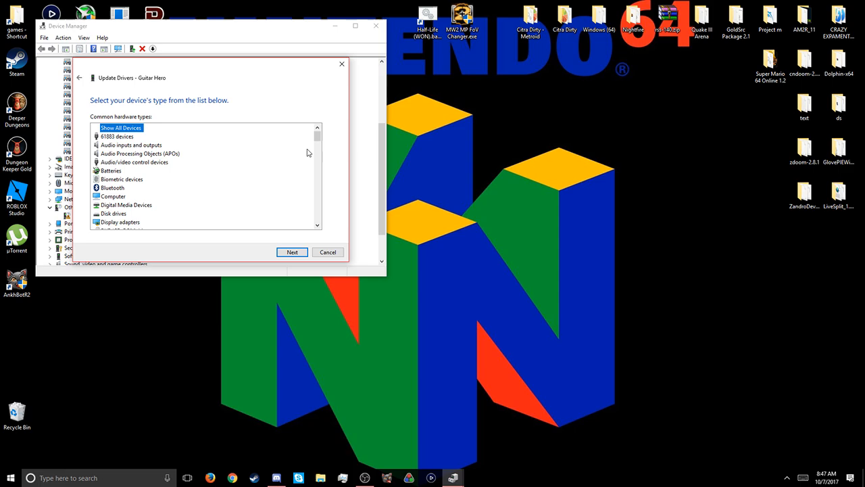
{"action": "scroll", "scroll_direction": "down", "scroll_amount": 3}
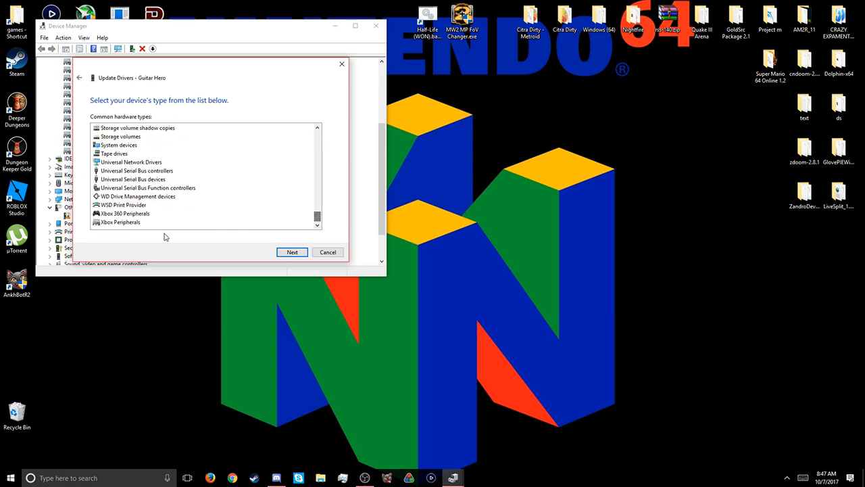
{"action": "left_click", "coordinate": [124, 213]}
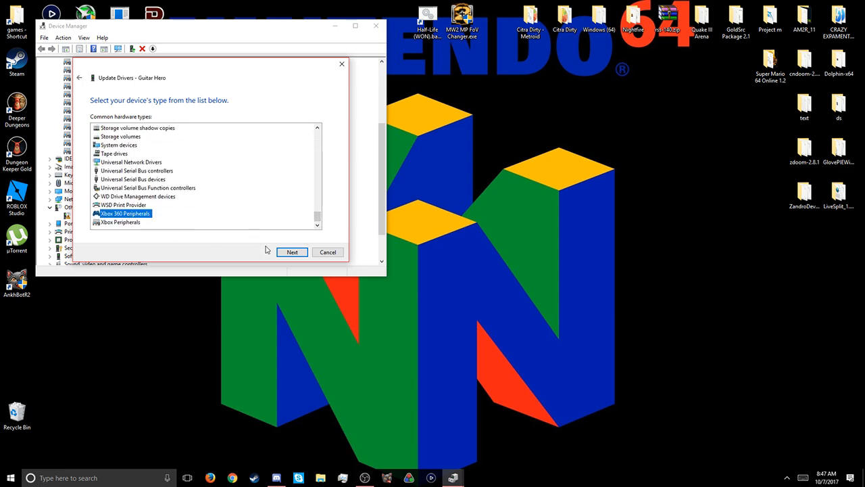
{"action": "left_click", "coordinate": [292, 252]}
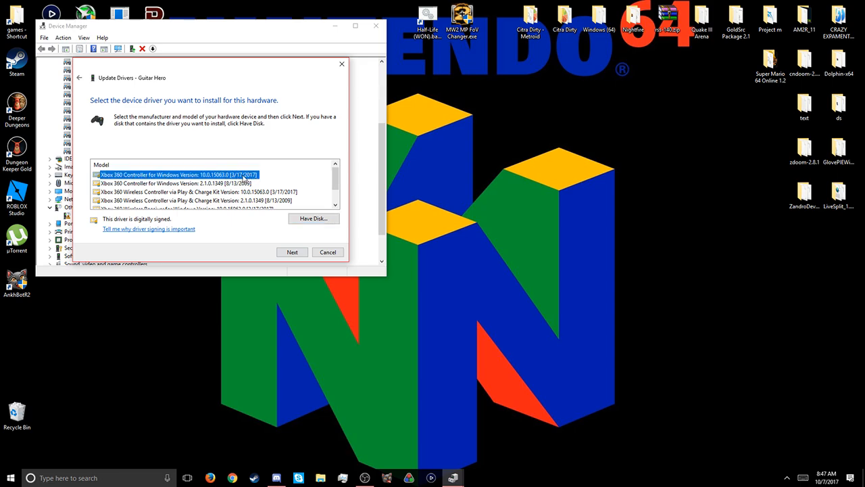
{"action": "mouse_move", "coordinate": [292, 252]}
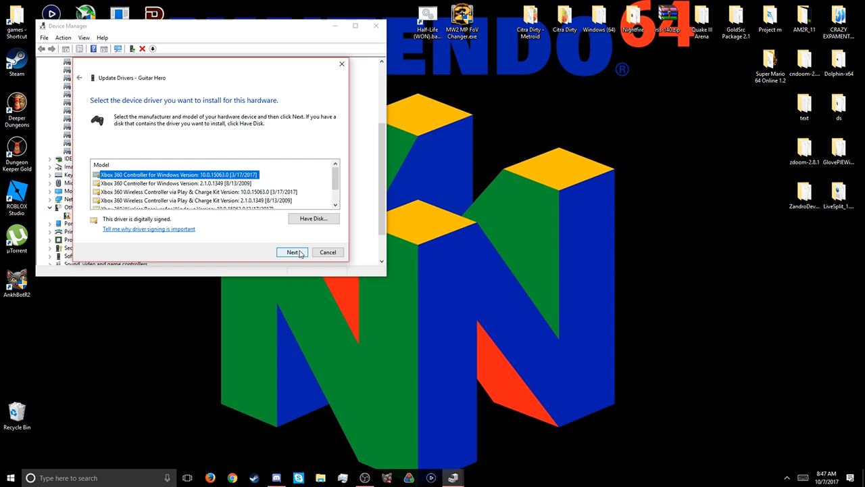
{"action": "left_click", "coordinate": [292, 251]}
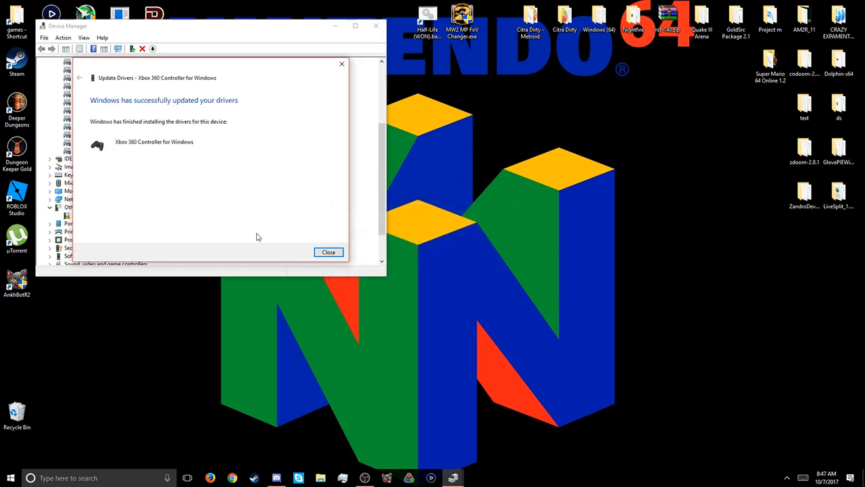
{"action": "left_click", "coordinate": [328, 251]}
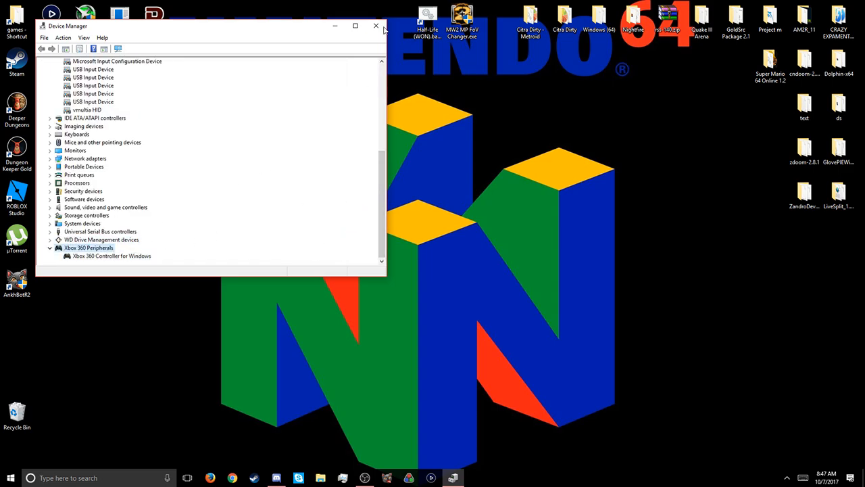
- Close Device Manager and check in joy.cpl that Guitar (Guitar Hero) shows status OK
{"action": "left_click", "coordinate": [376, 26]}
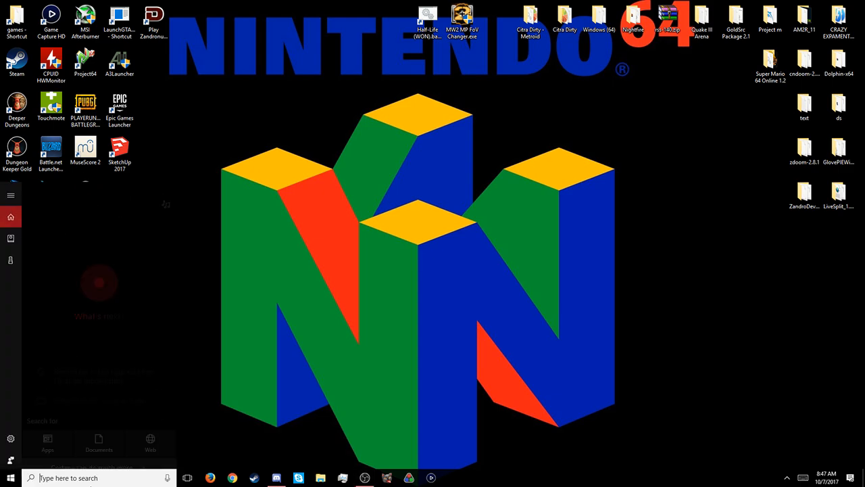
{"action": "type", "text": "joy.c"}
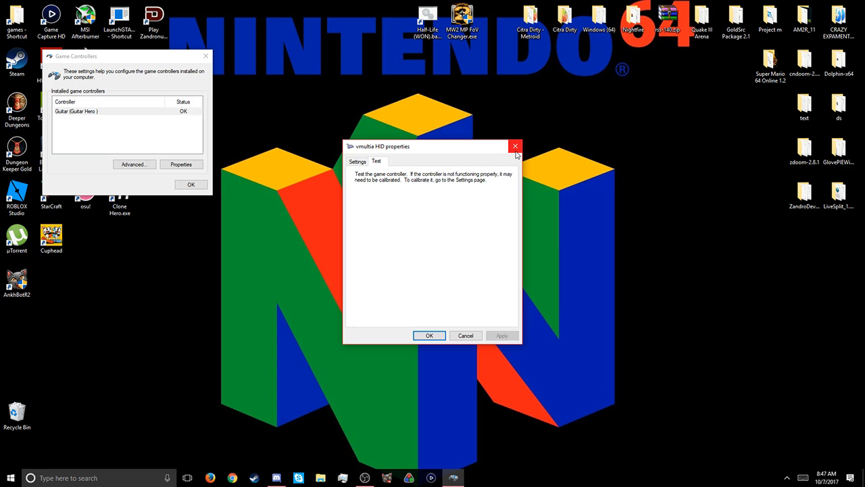
{"action": "mouse_move", "coordinate": [516, 146]}
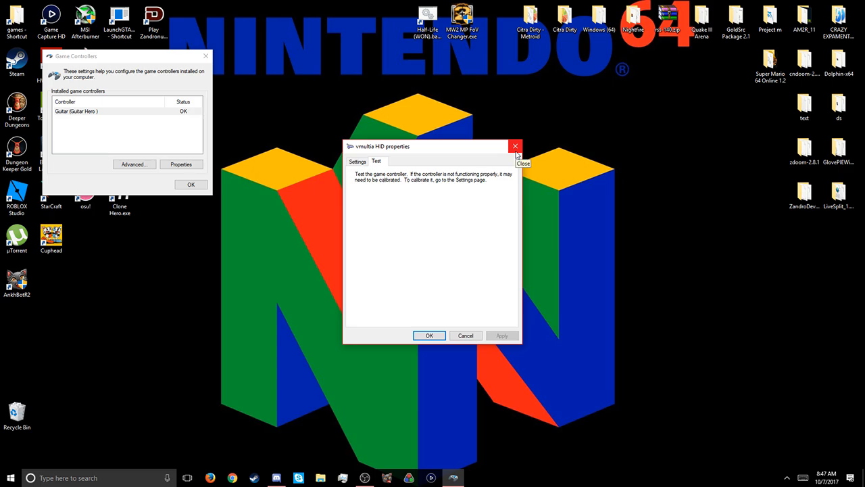
{"action": "mouse_move", "coordinate": [517, 154]}
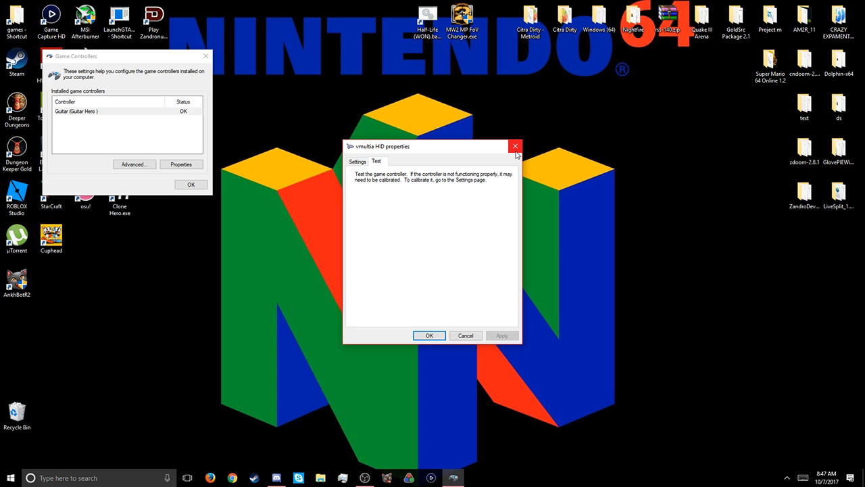
{"action": "left_click", "coordinate": [515, 146]}
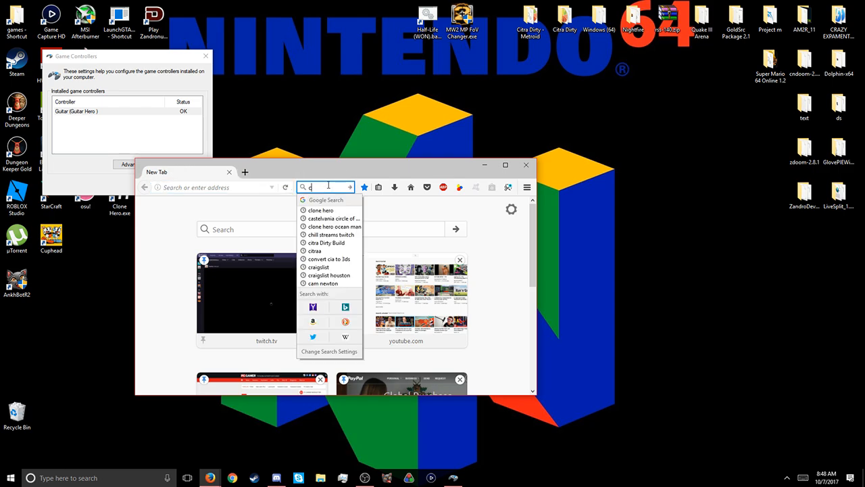
- Search 'controller tester' and open HTML5 Gamepad Tester, which detects the guitar as xinput
{"action": "type", "text": "controller"}
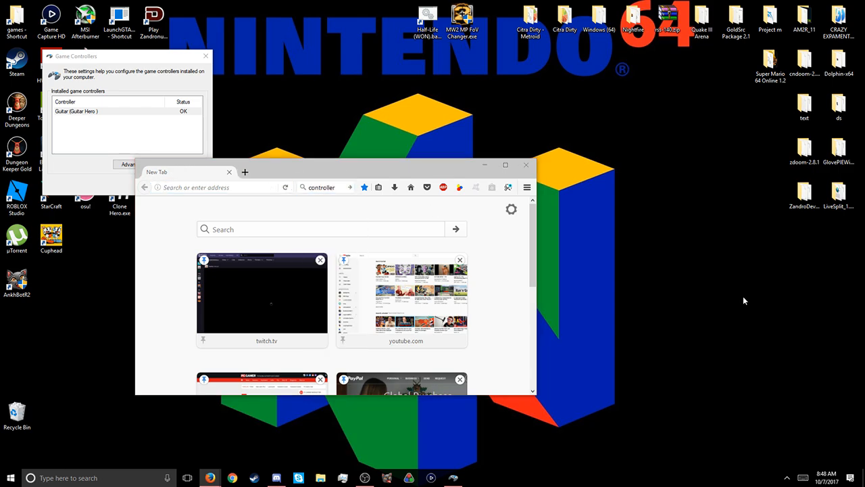
{"action": "type", "text": "tes"}
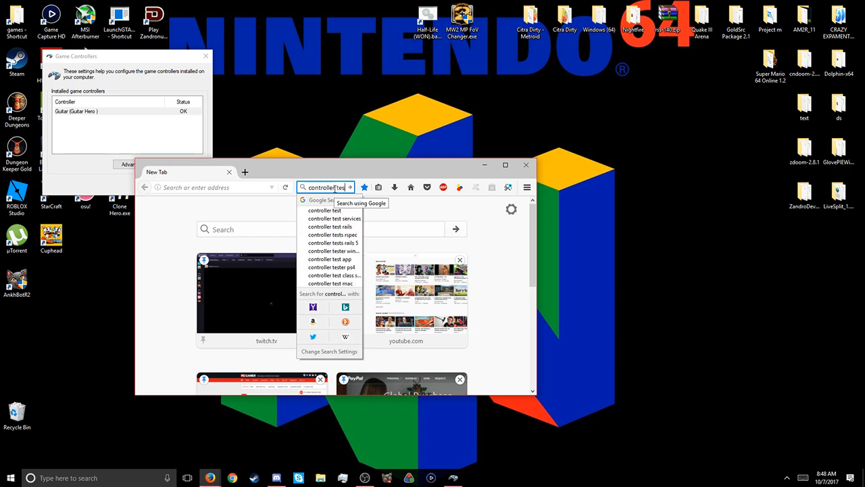
{"action": "left_click", "coordinate": [334, 251]}
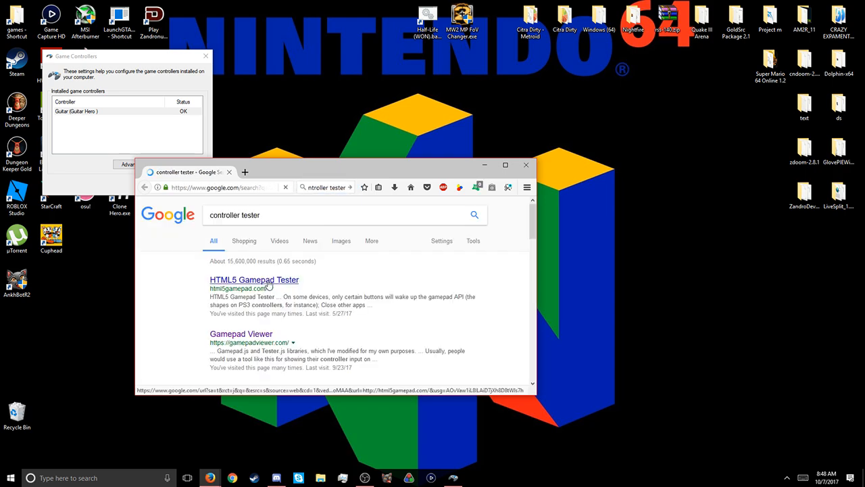
{"action": "left_click", "coordinate": [254, 279]}
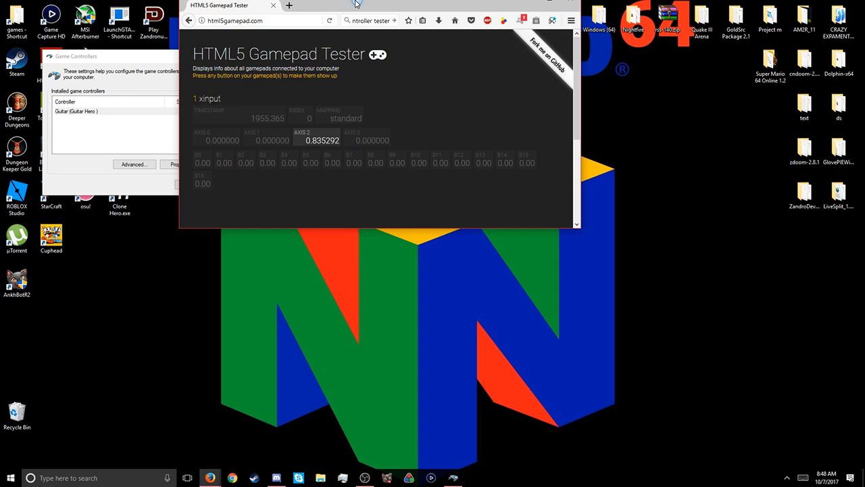
{"action": "left_click", "coordinate": [551, 5]}
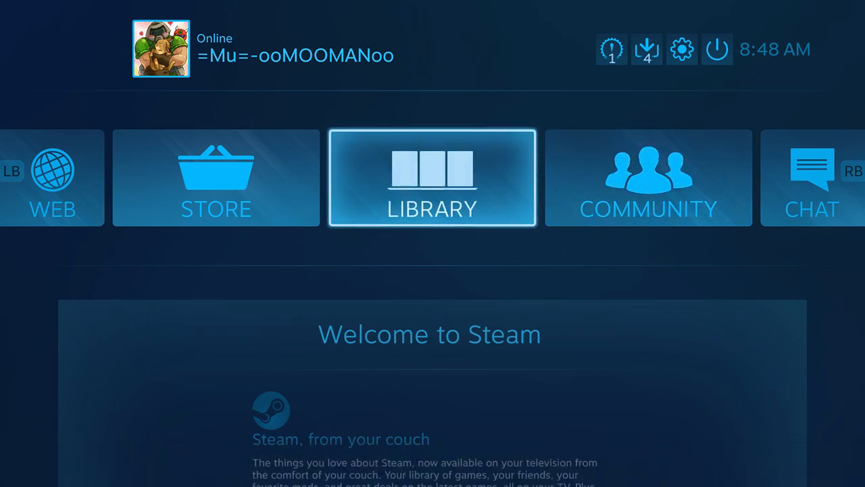
- Choose Exit Big Picture from the top-right power menu in Steam
{"action": "left_click", "coordinate": [717, 49]}
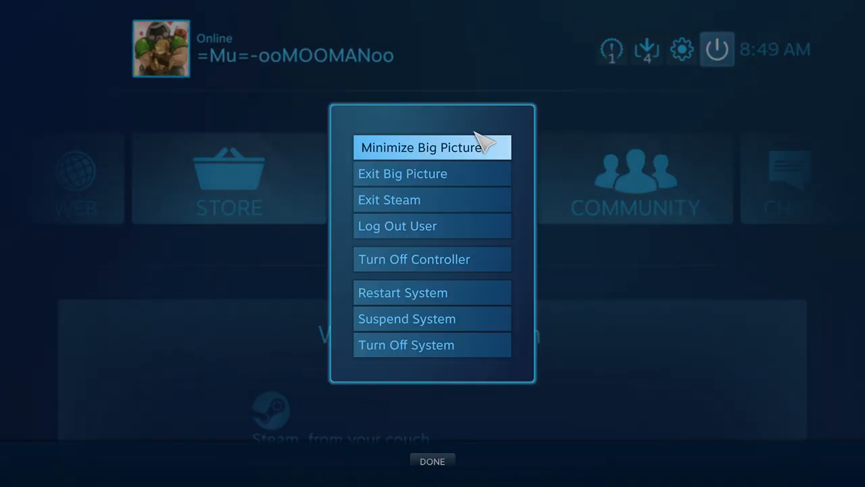
{"action": "mouse_move", "coordinate": [433, 174]}
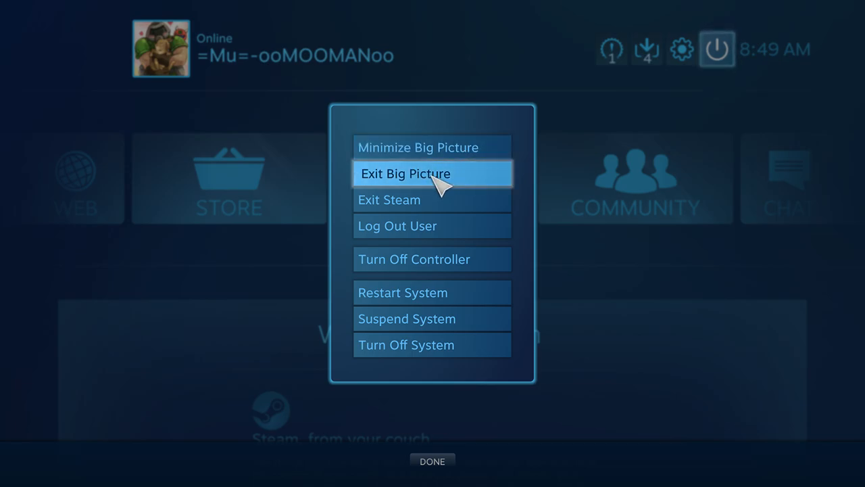
{"action": "left_click", "coordinate": [432, 173]}
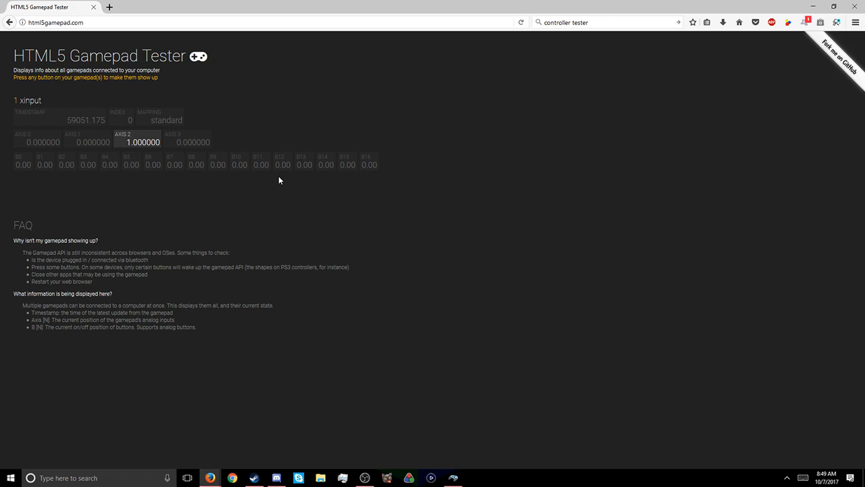
{"action": "mouse_move", "coordinate": [246, 128]}
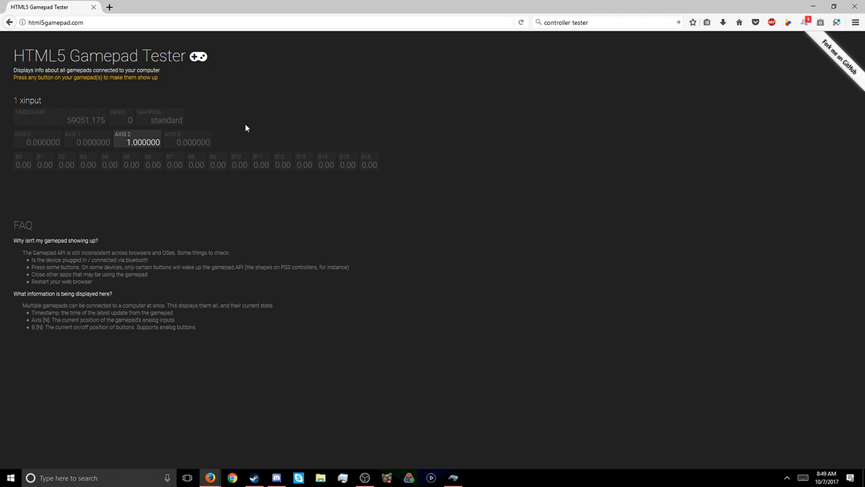
{"action": "mouse_move", "coordinate": [712, 172]}
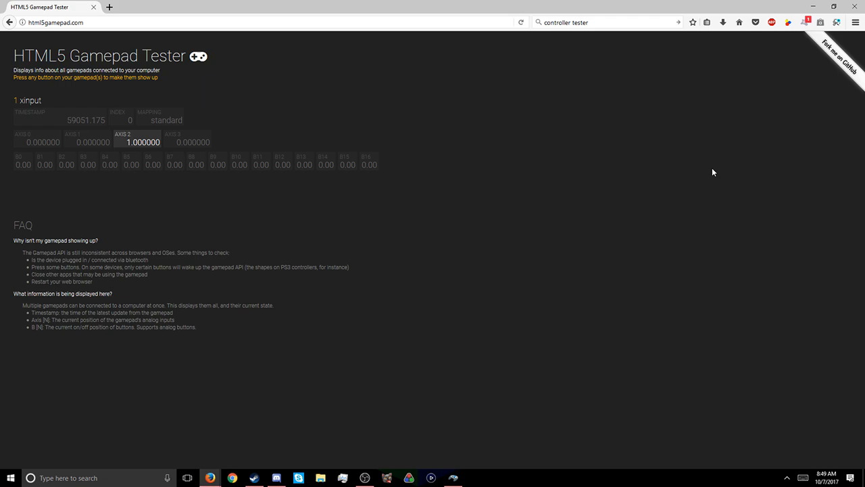